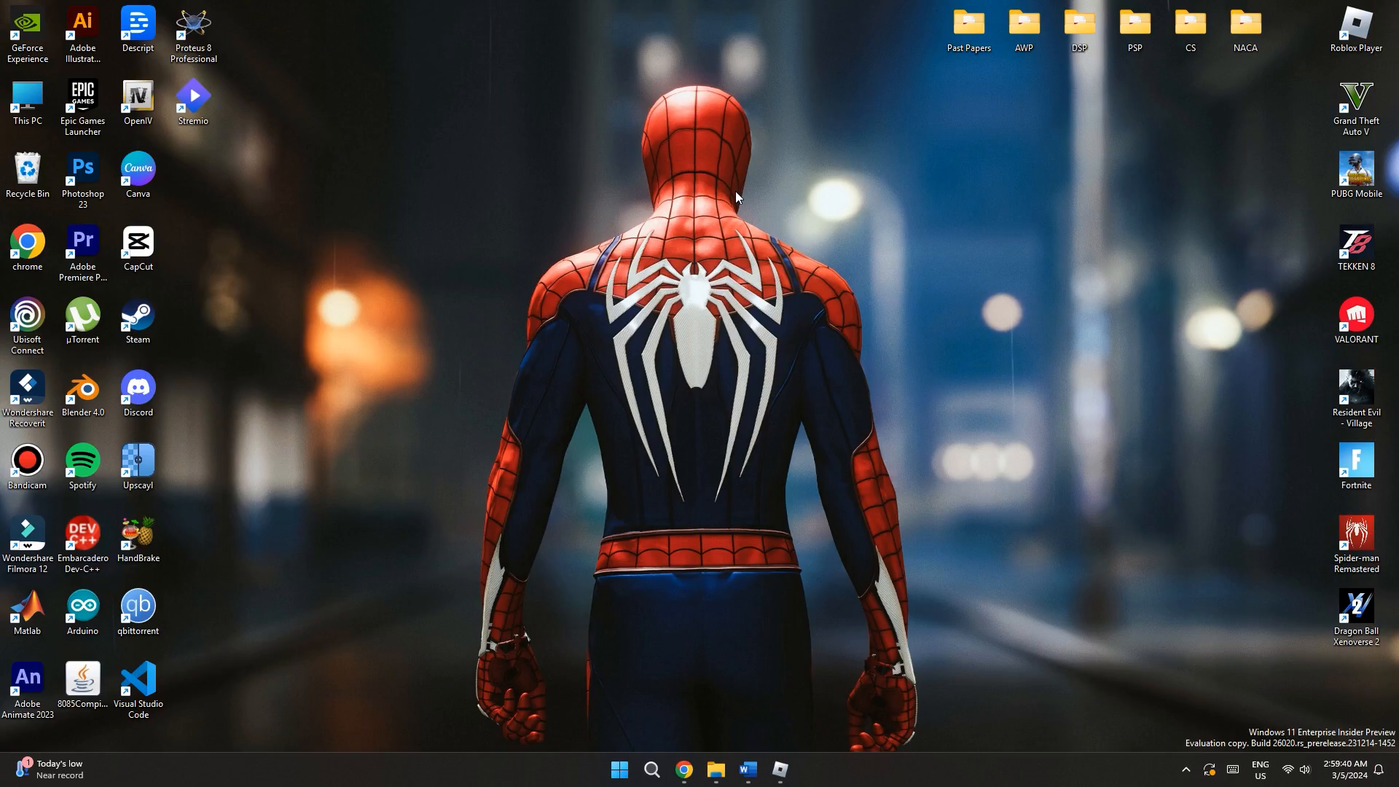
pyautogui.moveTo(706, 486)
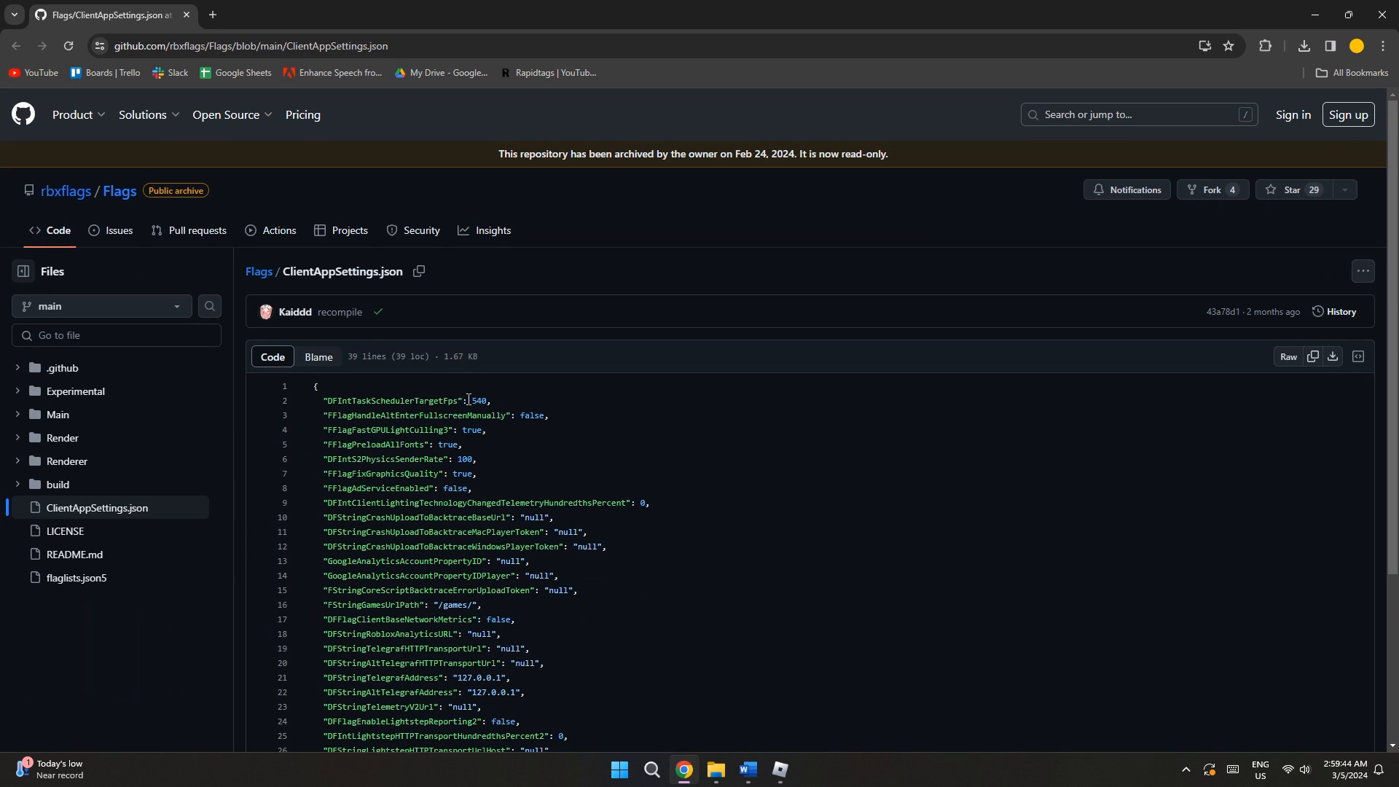
pyautogui.scroll(-3)
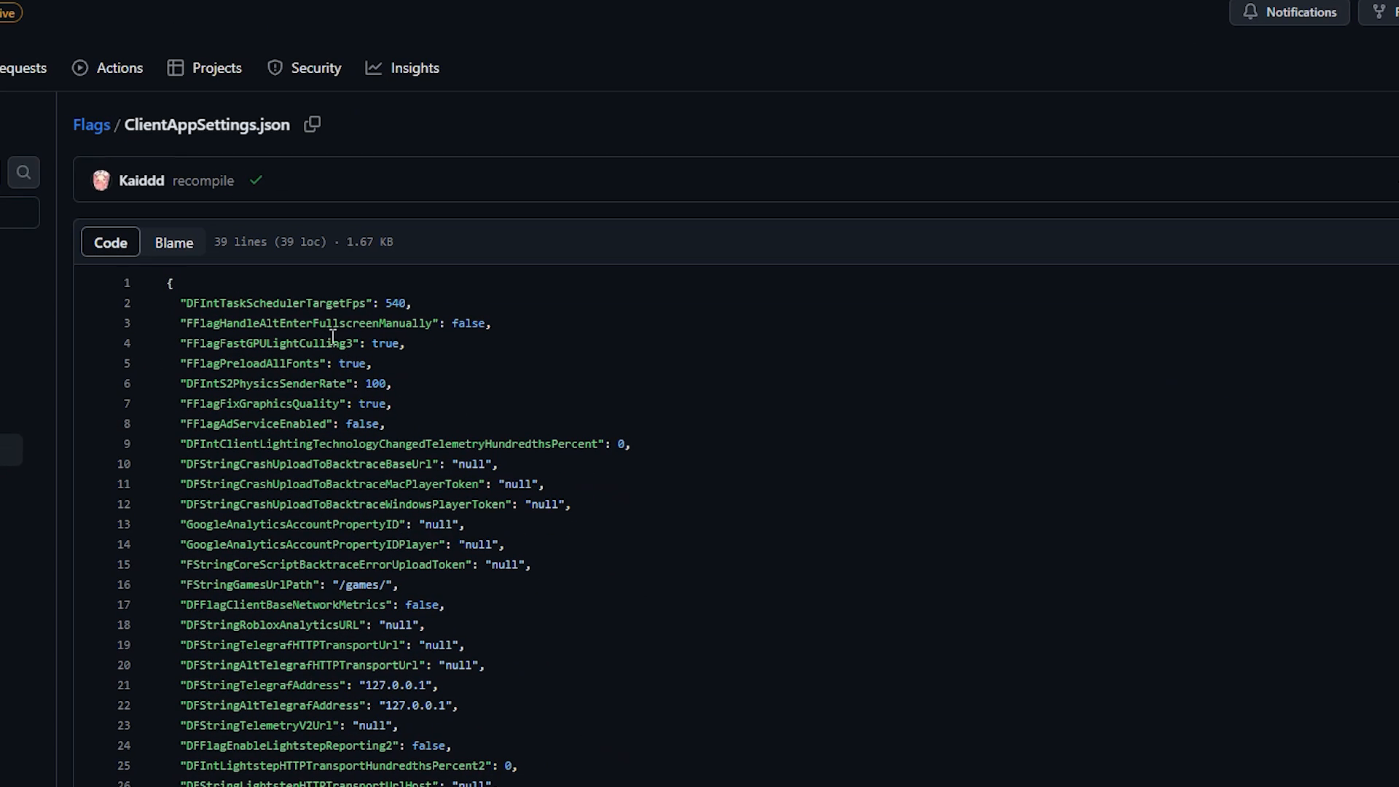
pyautogui.moveTo(311, 125)
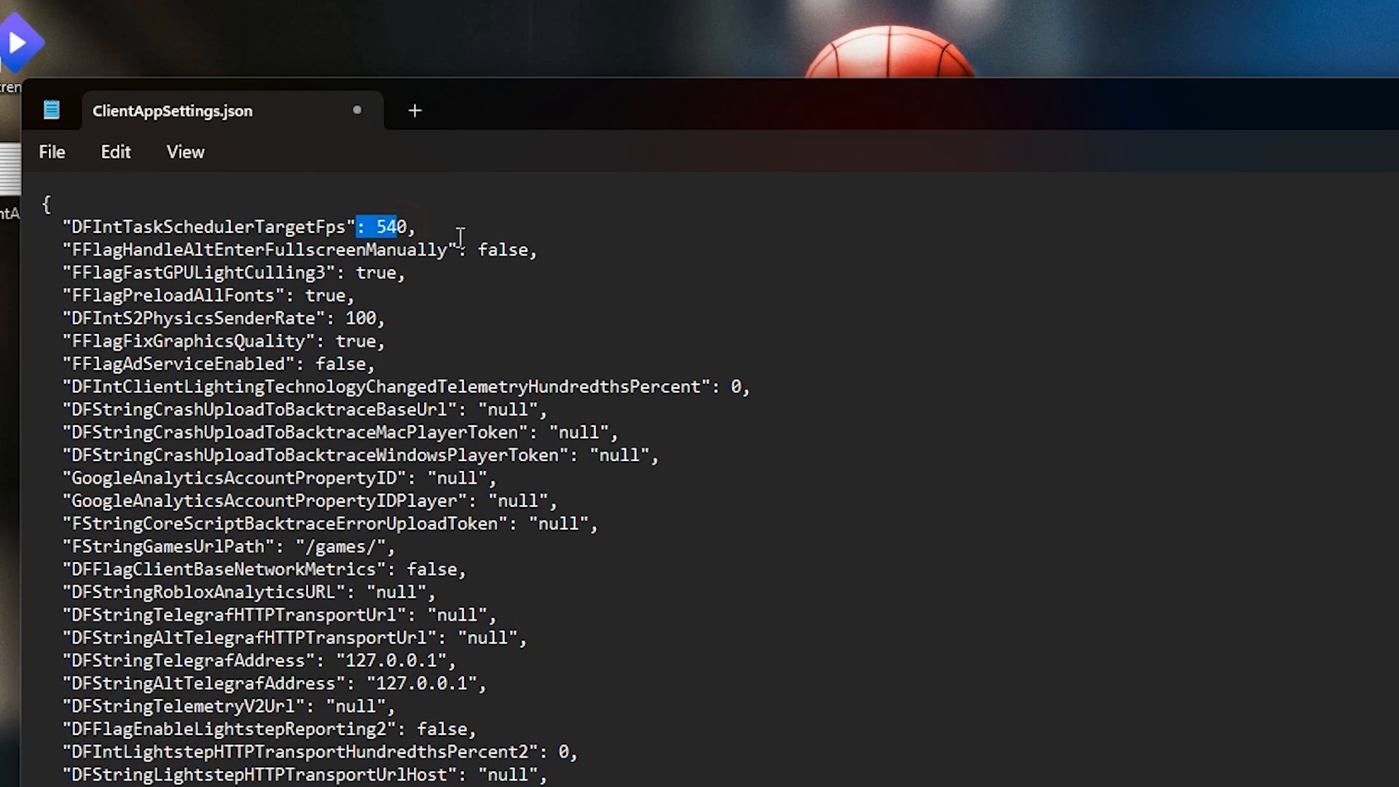
# Step: Save the flag list from Notepad to the desktop as ClientAppSettings.json
pyautogui.click(419, 225)
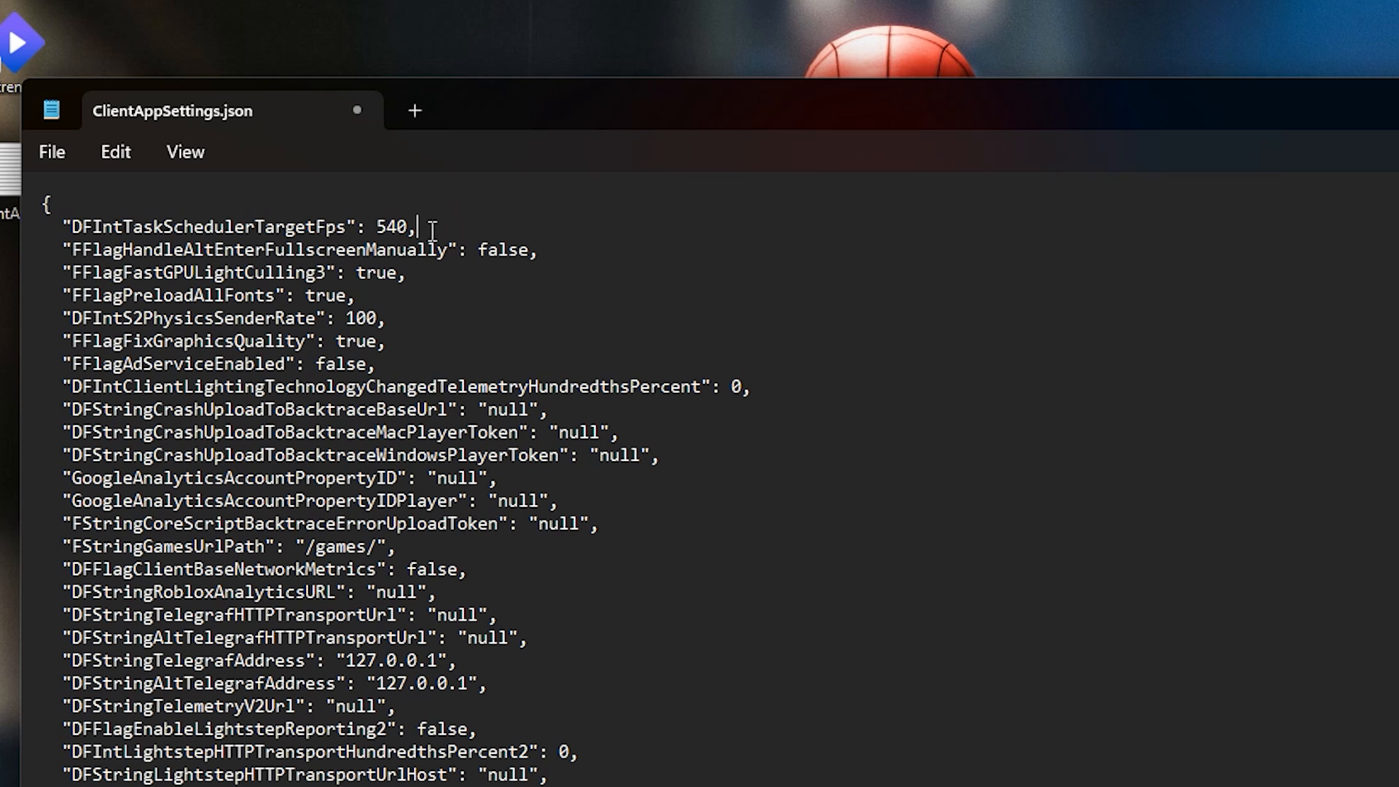
pyautogui.click(51, 151)
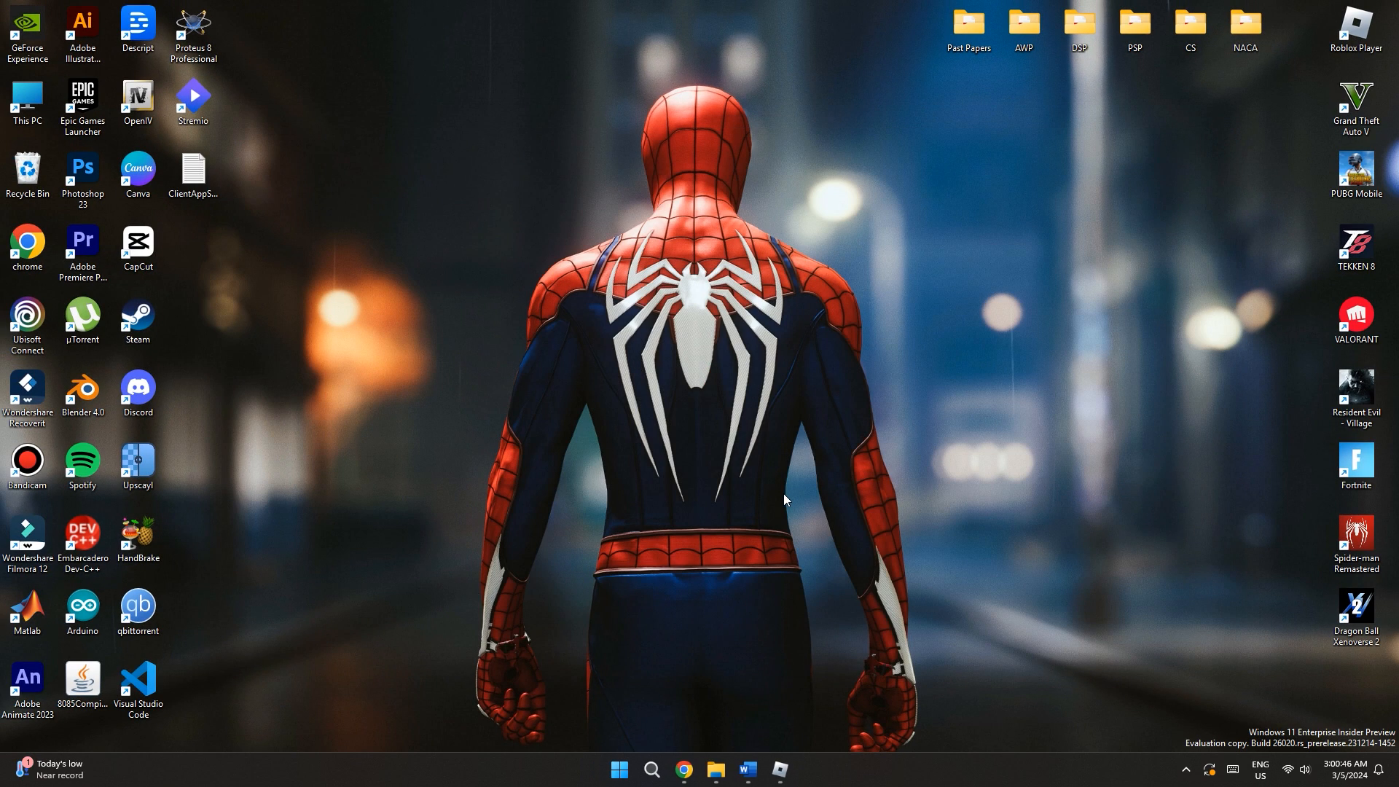
# Step: Search for Roblox Player and open its shortcut's file location
pyautogui.click(651, 775)
pyautogui.write('Roblox Player')
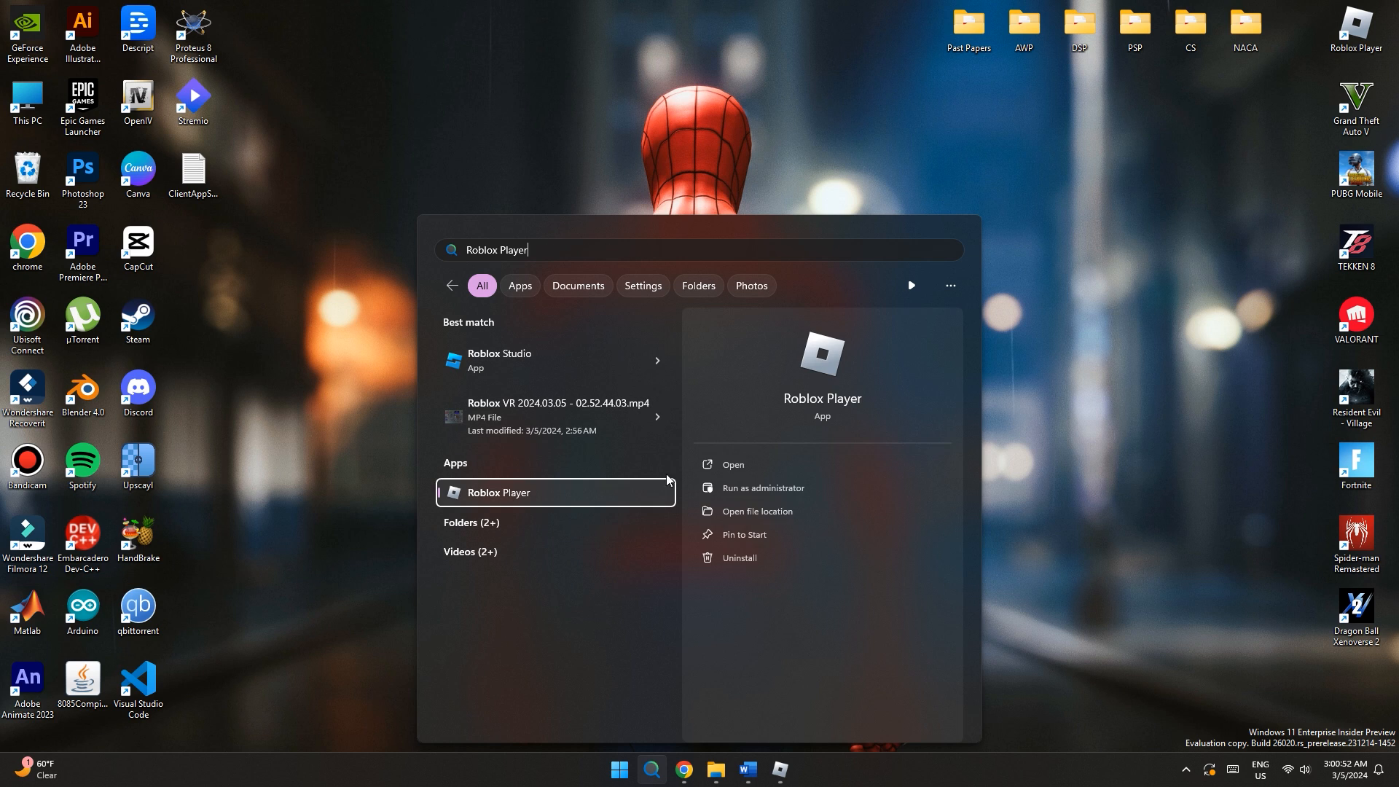
pyautogui.click(756, 511)
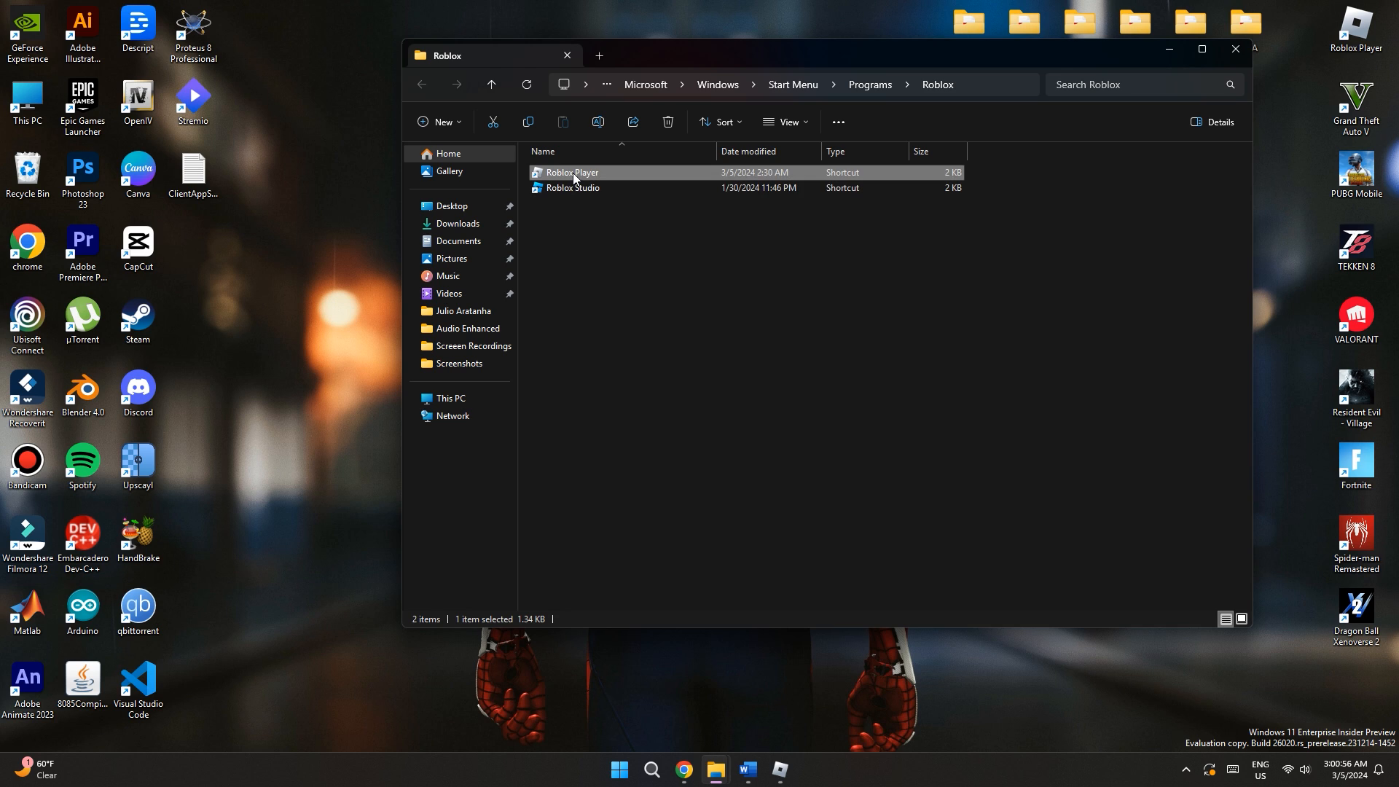
# Step: Create a ClientSettings folder in Roblox's version folder, move ClientAppSettings.json in, and relaunch Roblox
pyautogui.doubleClick(570, 172)
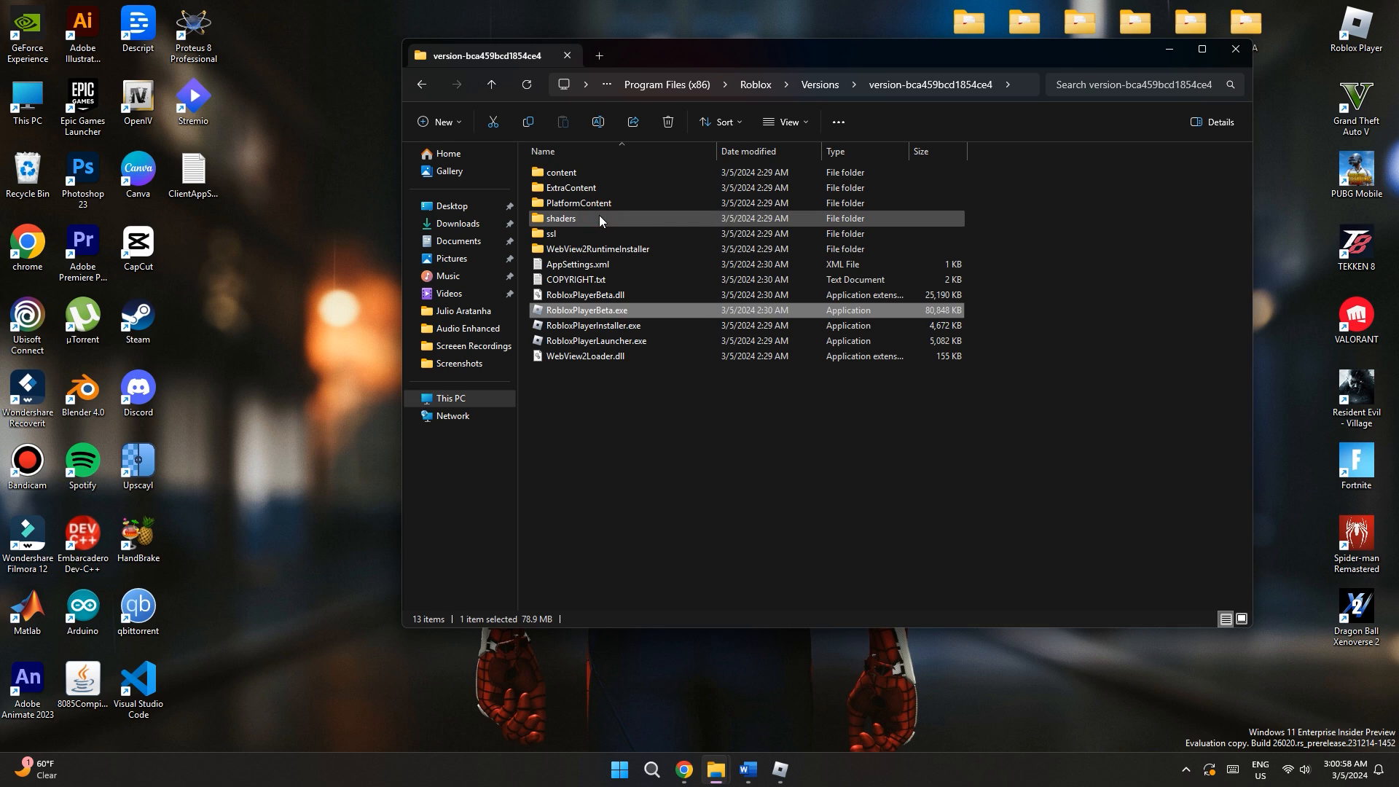
pyautogui.click(723, 462)
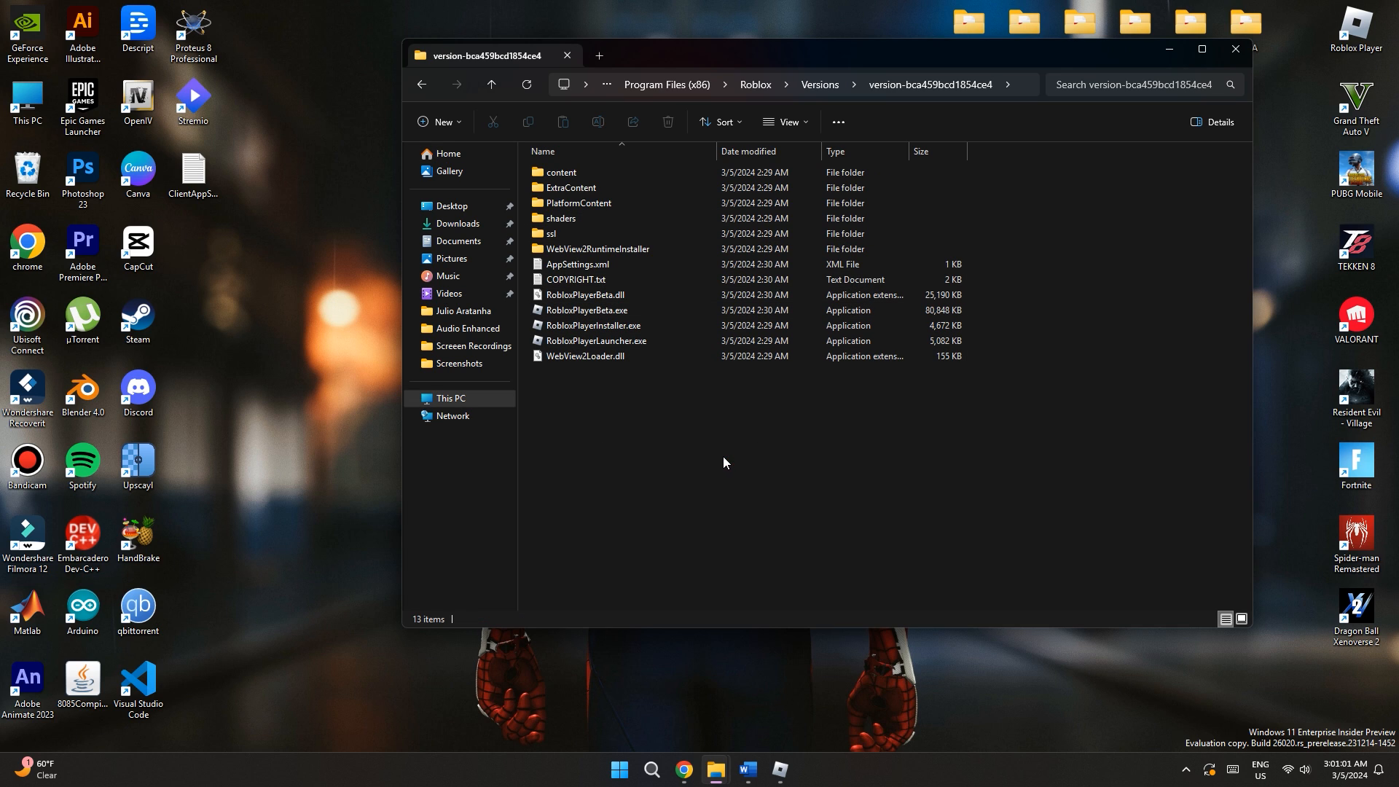
pyautogui.rightClick(723, 462)
pyautogui.write('ClientSettings')
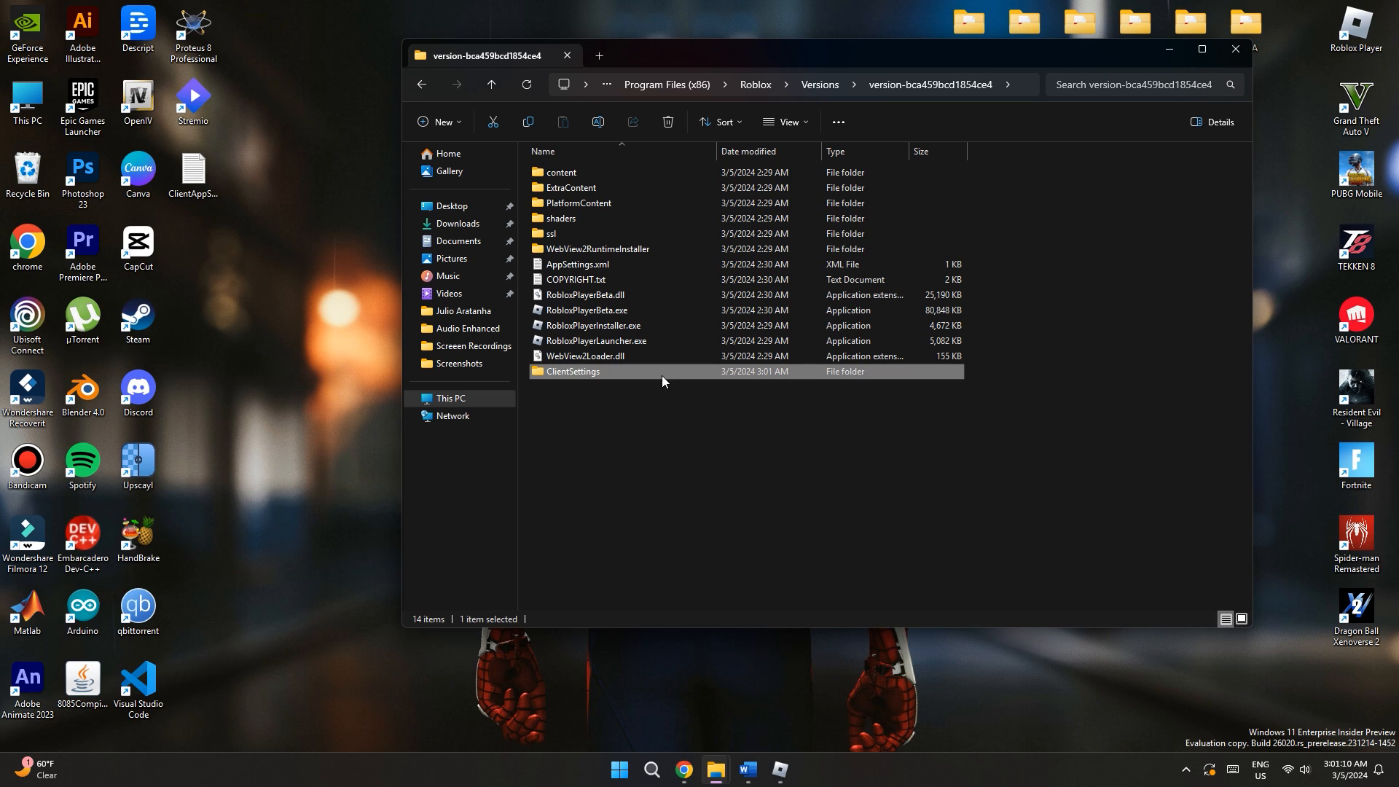
pyautogui.doubleClick(572, 370)
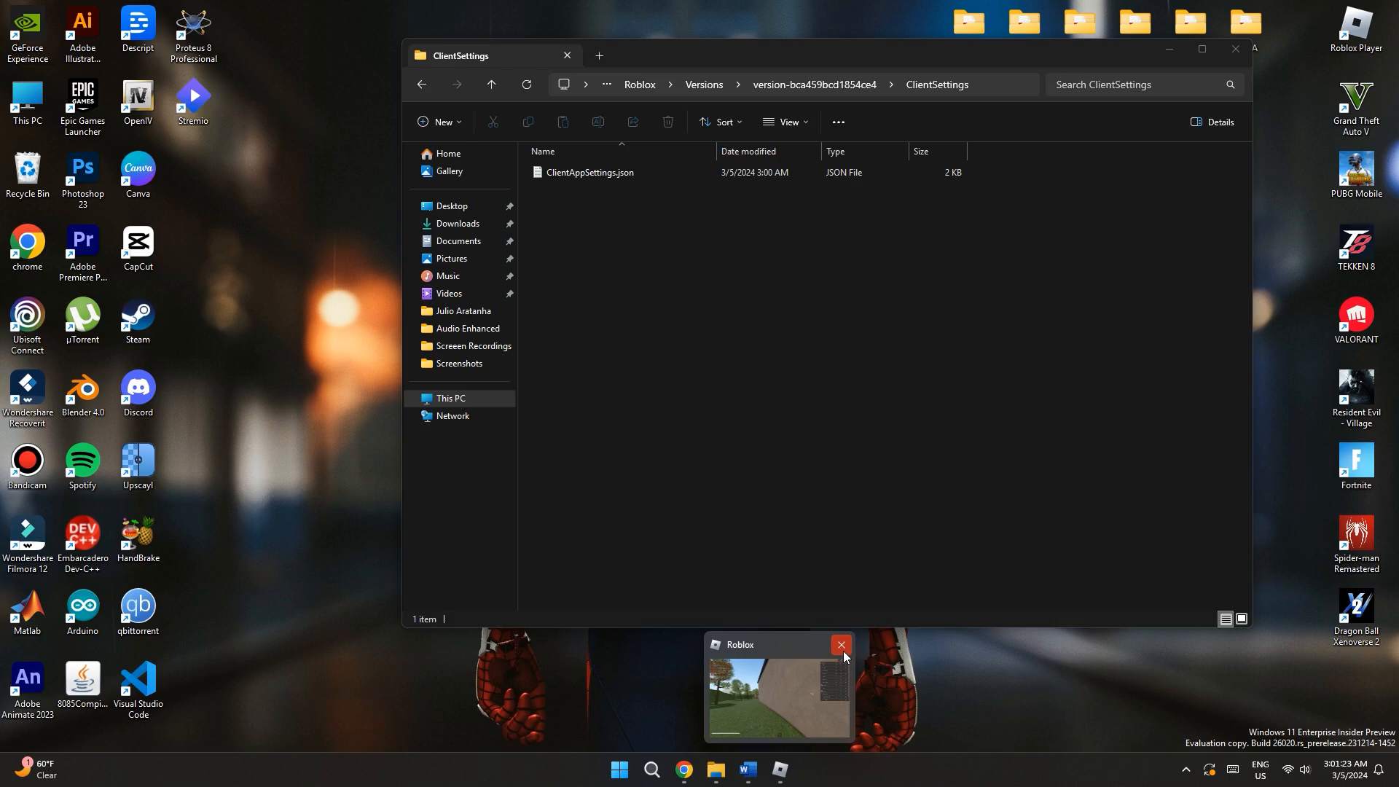
pyautogui.click(778, 696)
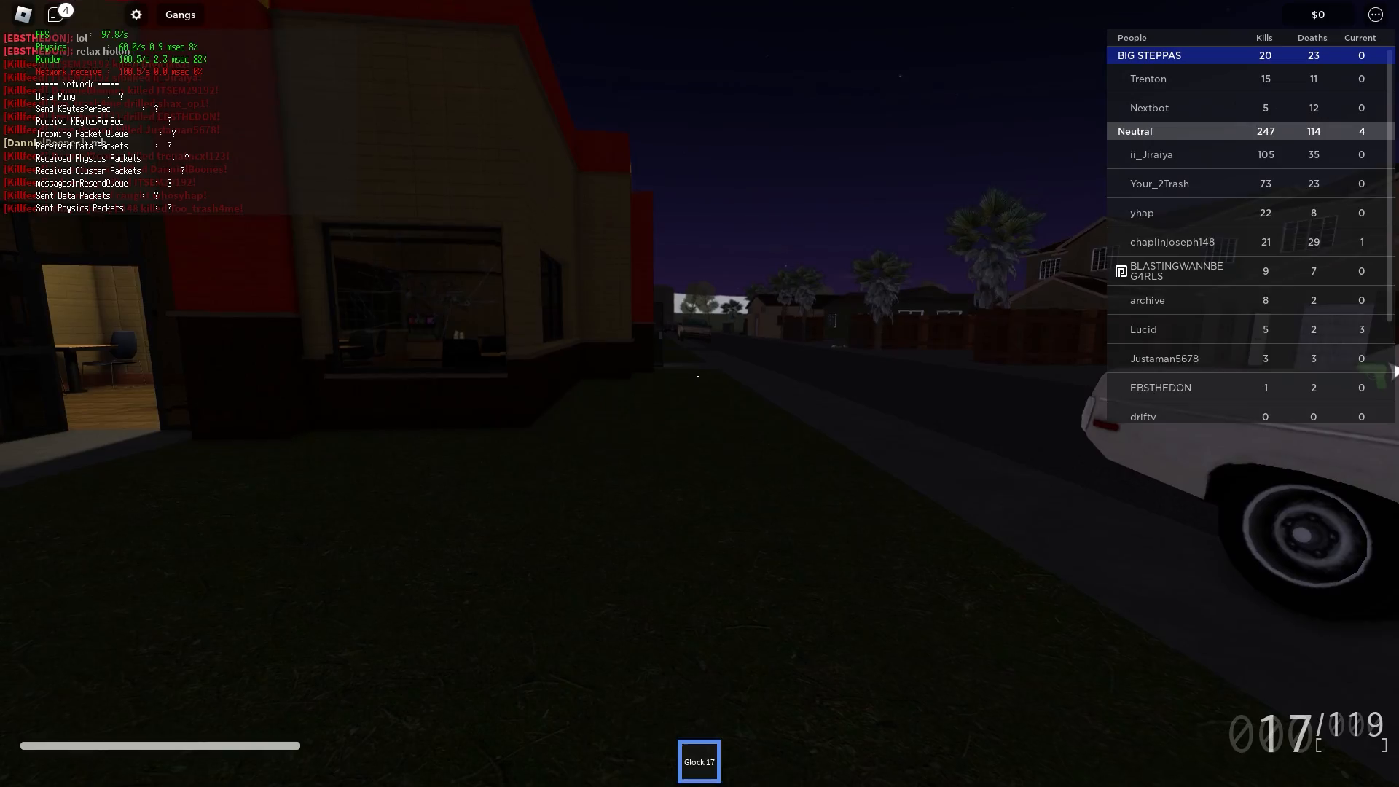